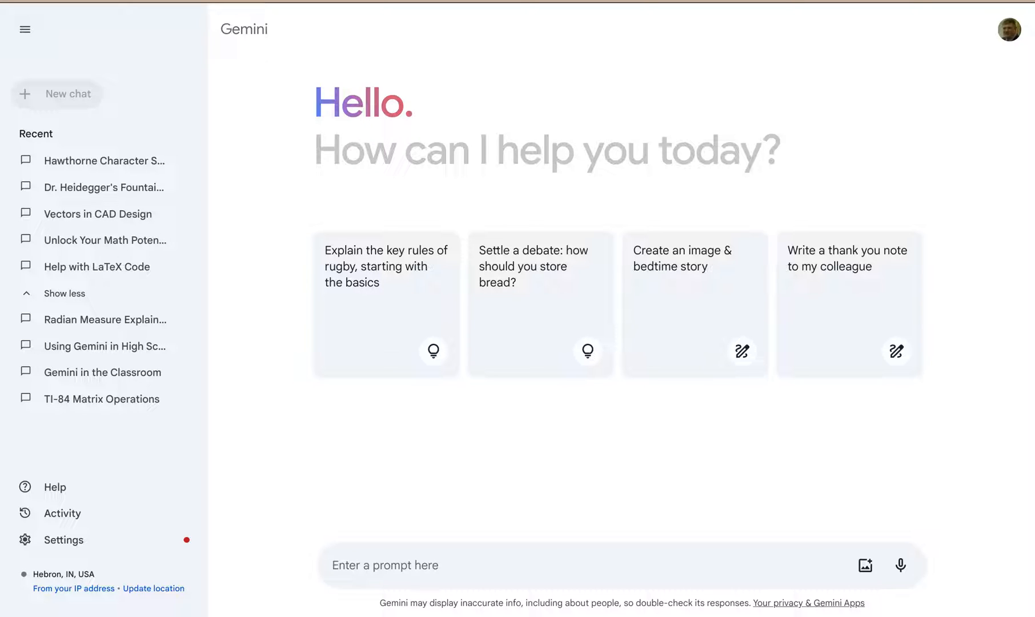
pyautogui.moveTo(197, 18)
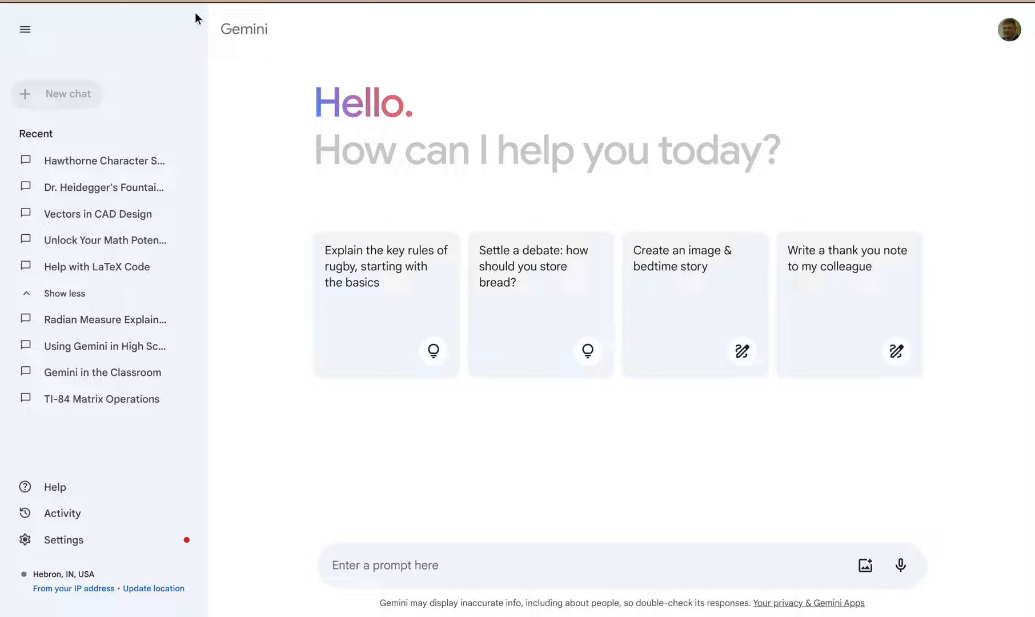
pyautogui.moveTo(25, 28)
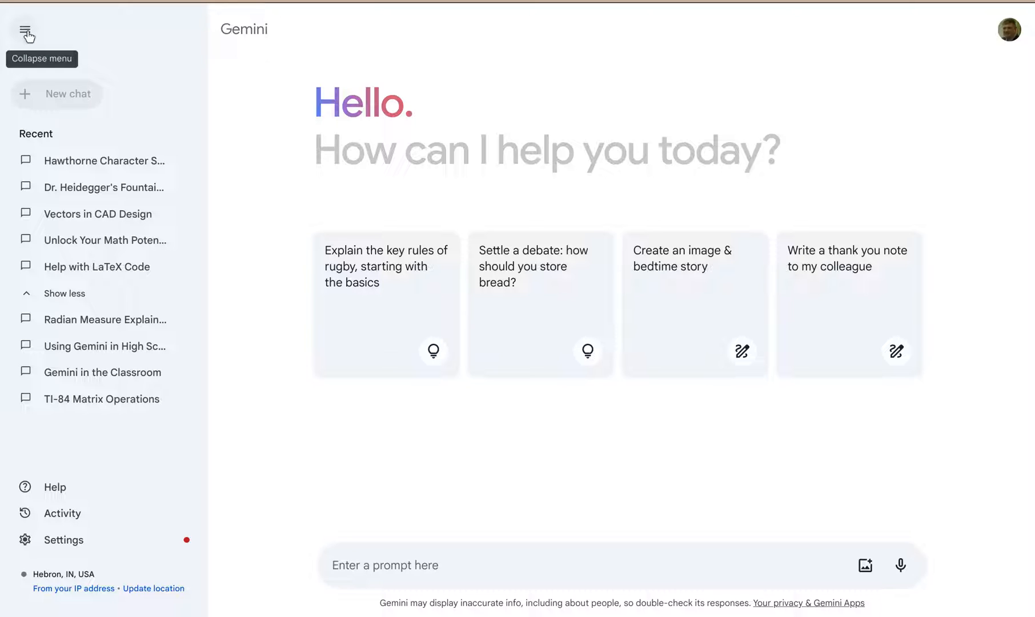
pyautogui.moveTo(63, 539)
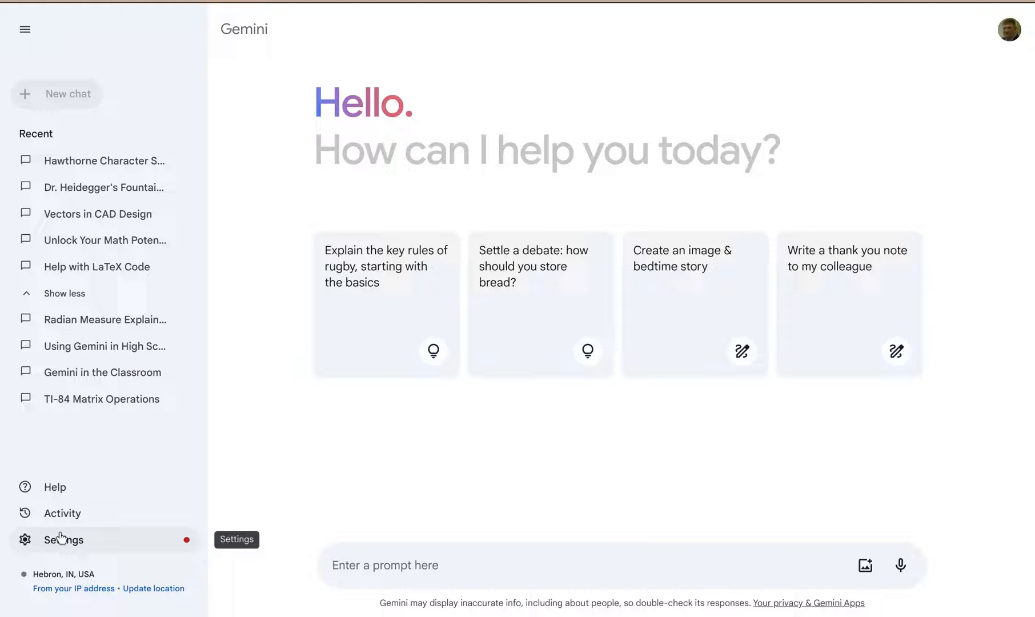
# Collapse and re-expand the recent-chats sidebar, then bring up the Settings menu
pyautogui.click(24, 29)
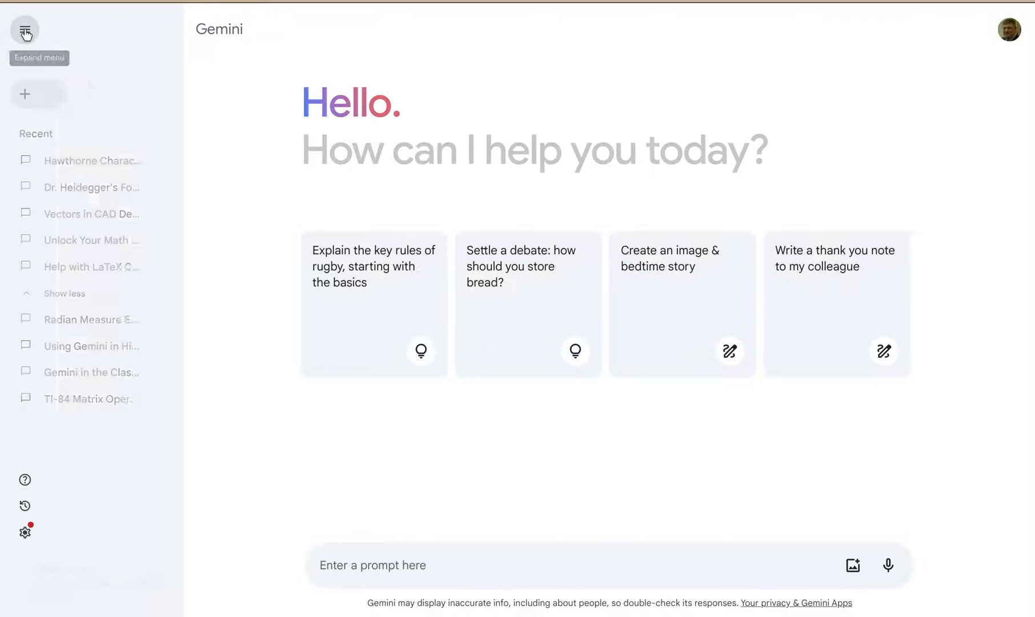
pyautogui.click(24, 29)
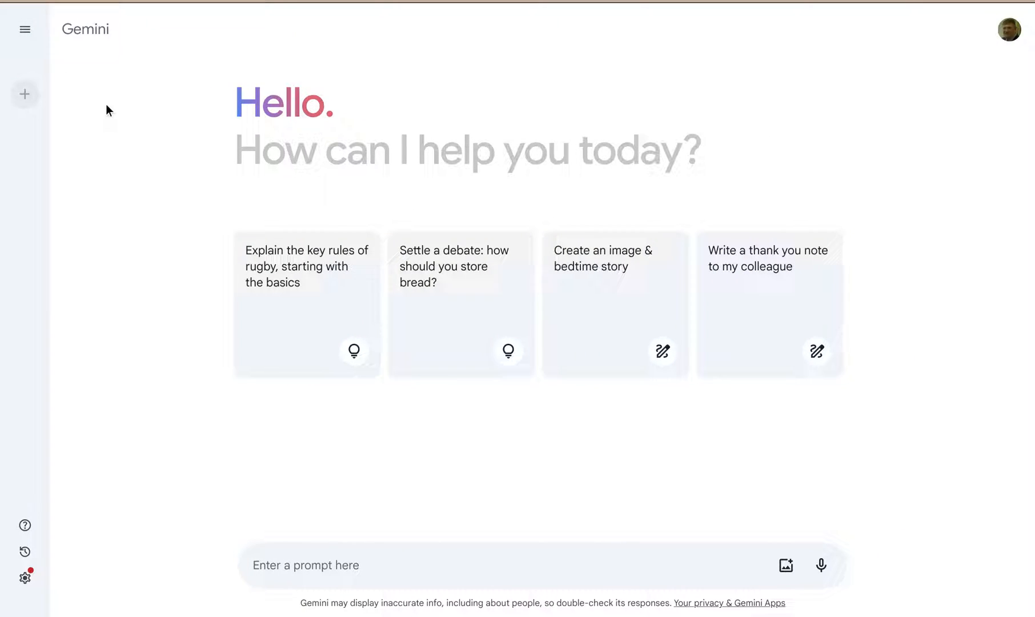
pyautogui.moveTo(35, 461)
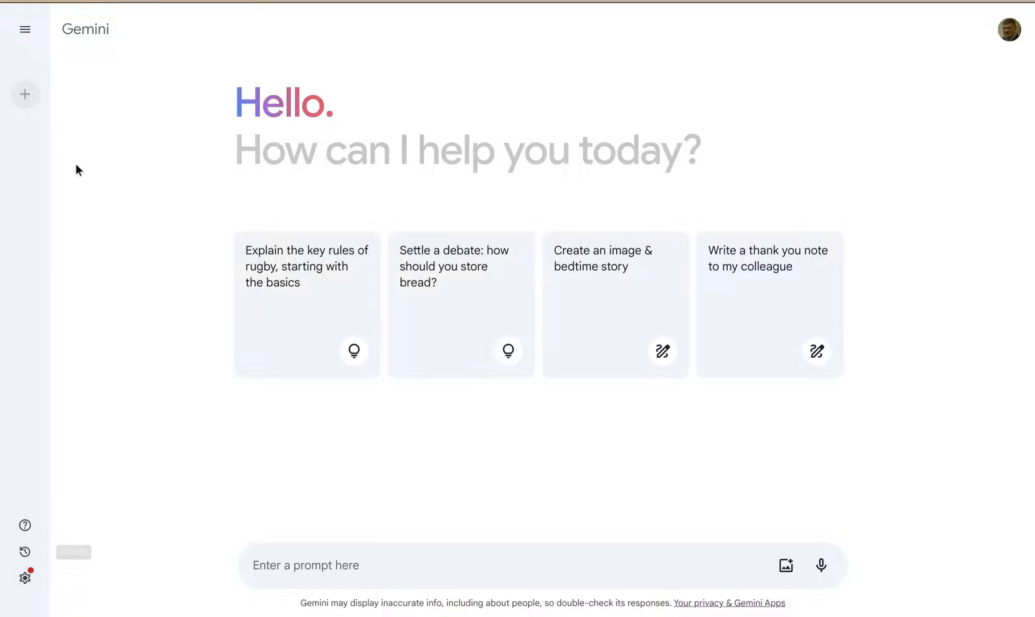
pyautogui.click(25, 29)
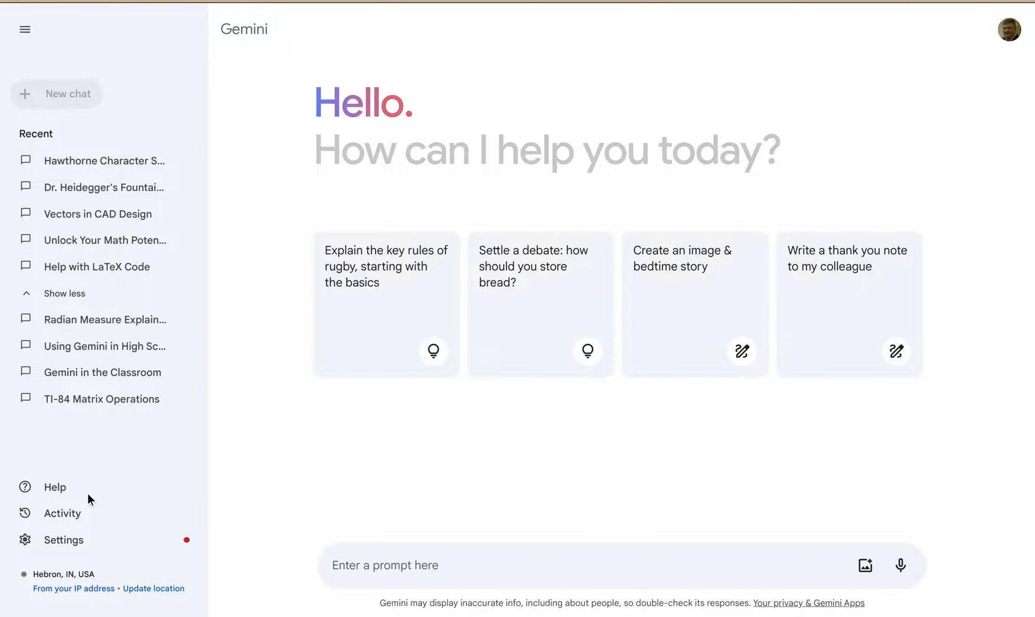
pyautogui.moveTo(62, 540)
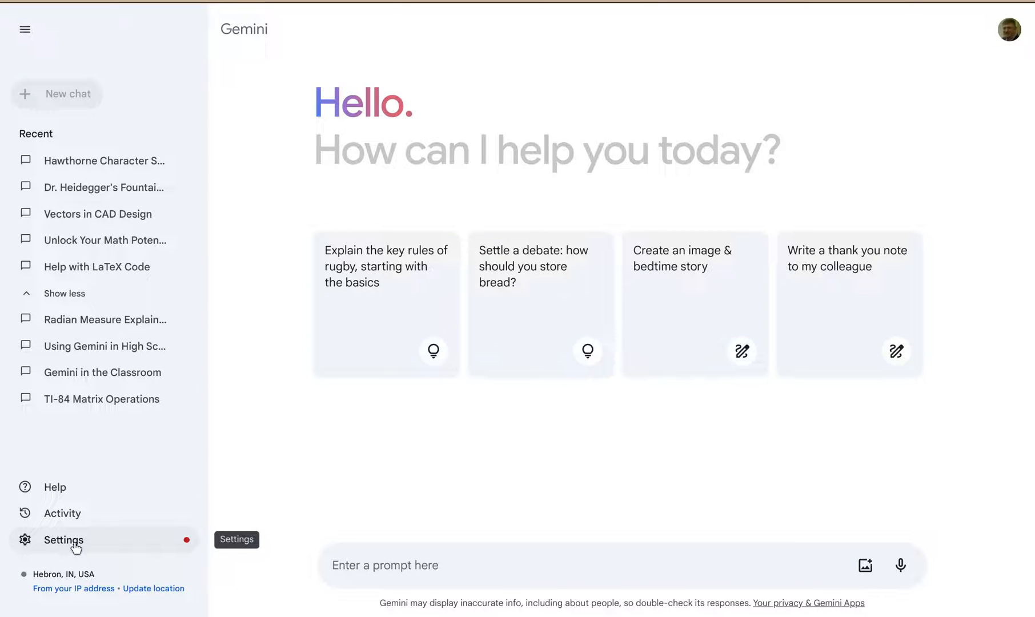
pyautogui.click(62, 540)
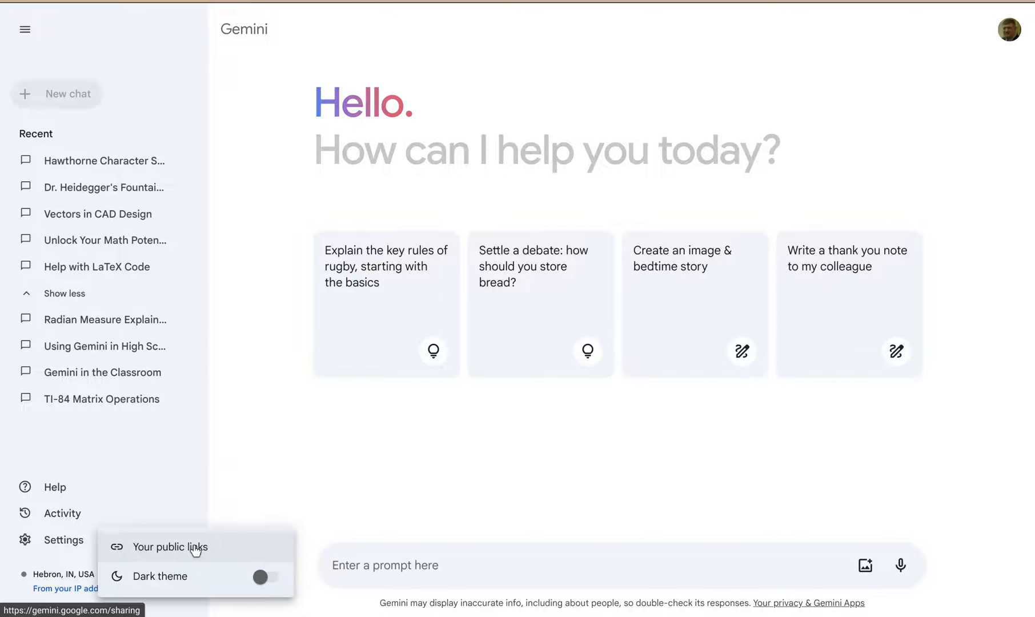
# Show the 'Your public links' page, then reopen the Settings menu
pyautogui.click(171, 546)
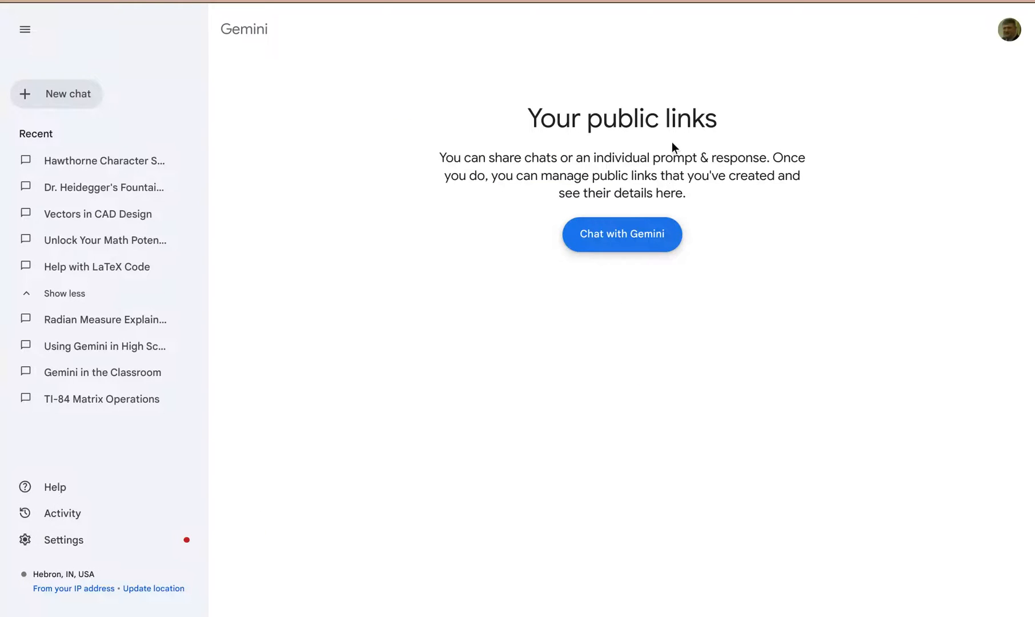
pyautogui.moveTo(826, 418)
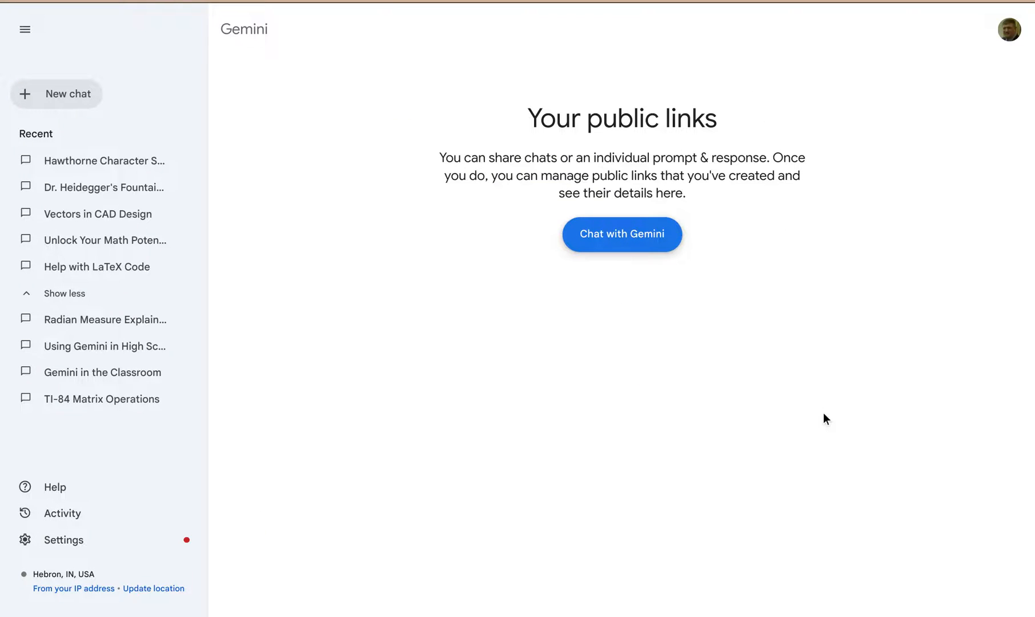
pyautogui.moveTo(63, 540)
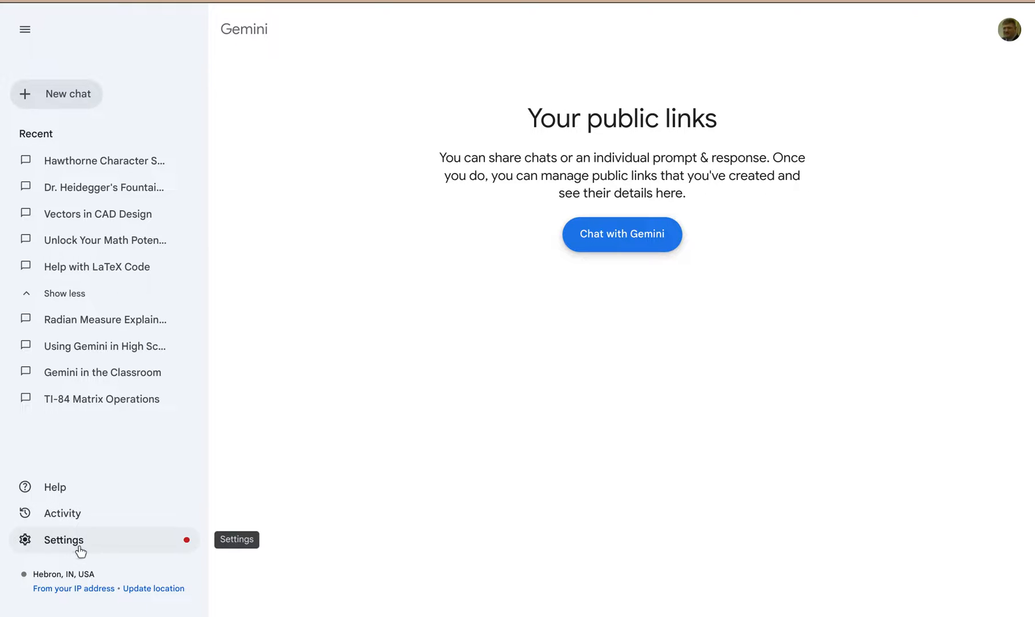
pyautogui.click(63, 539)
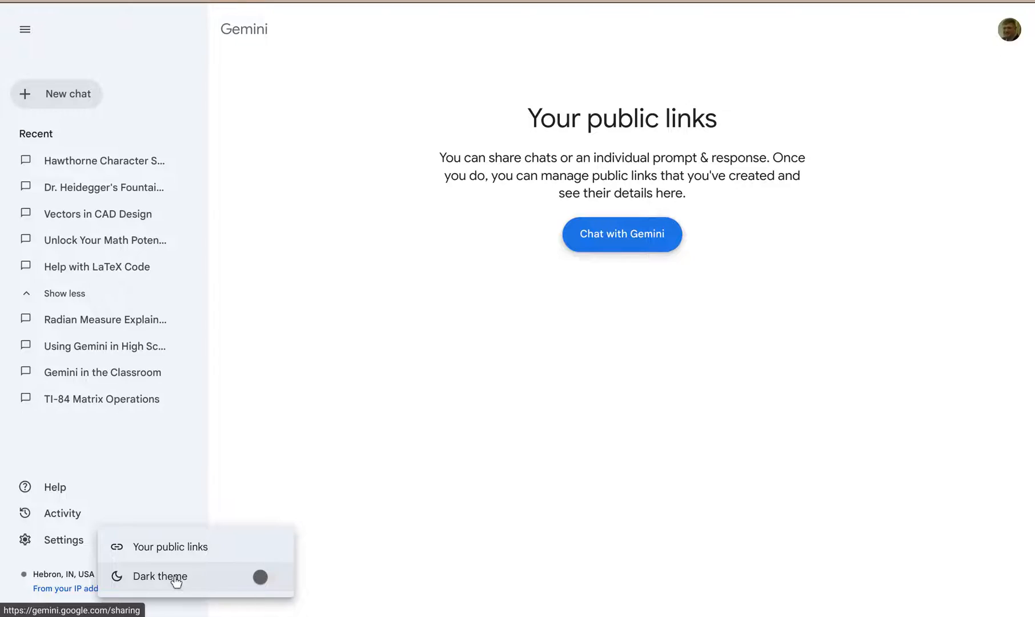
pyautogui.click(265, 576)
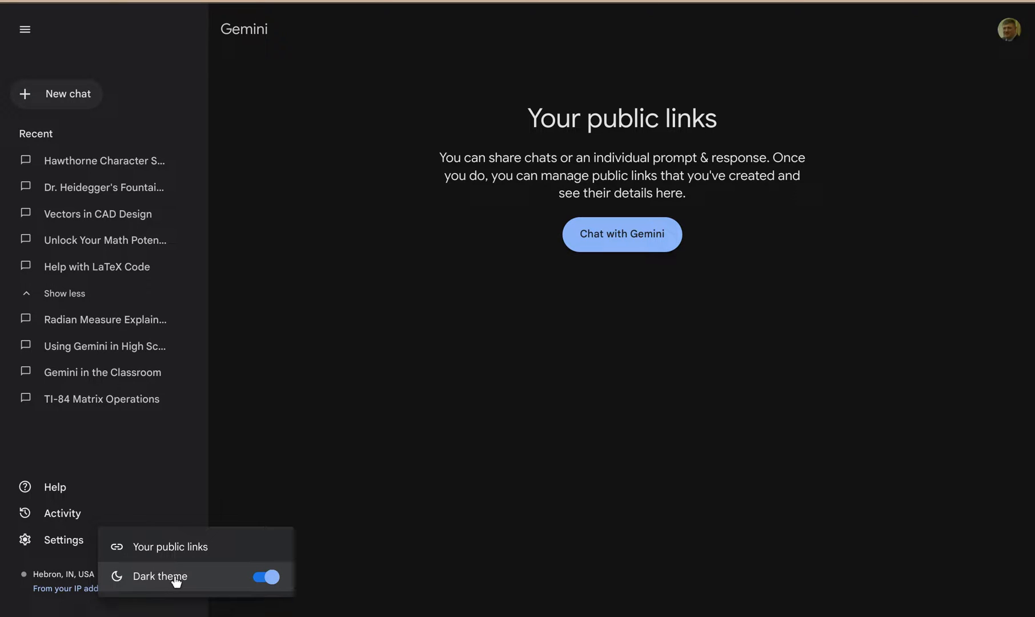
pyautogui.click(267, 576)
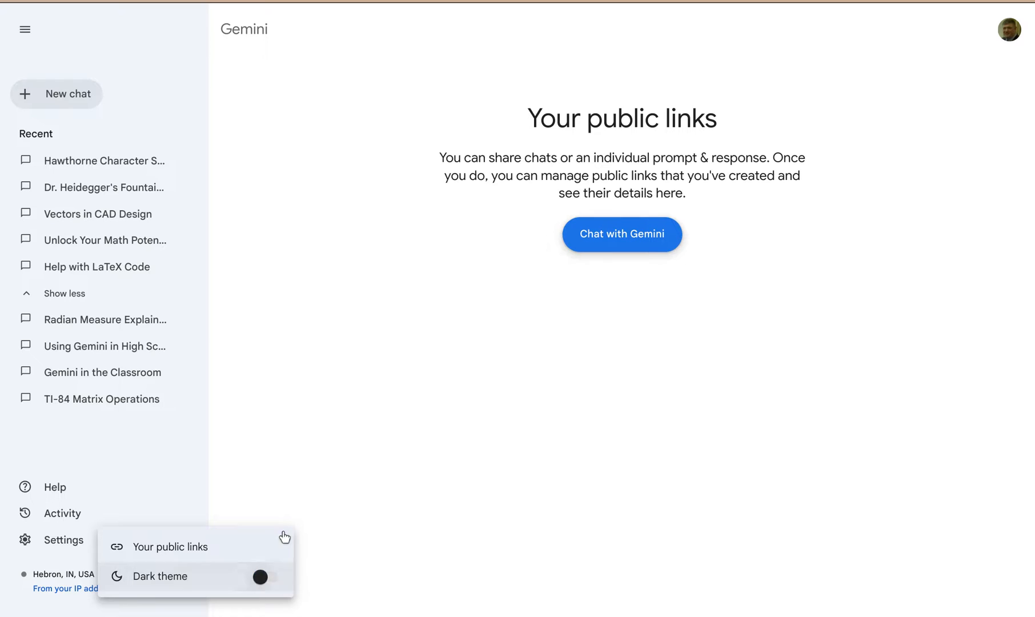
pyautogui.click(259, 577)
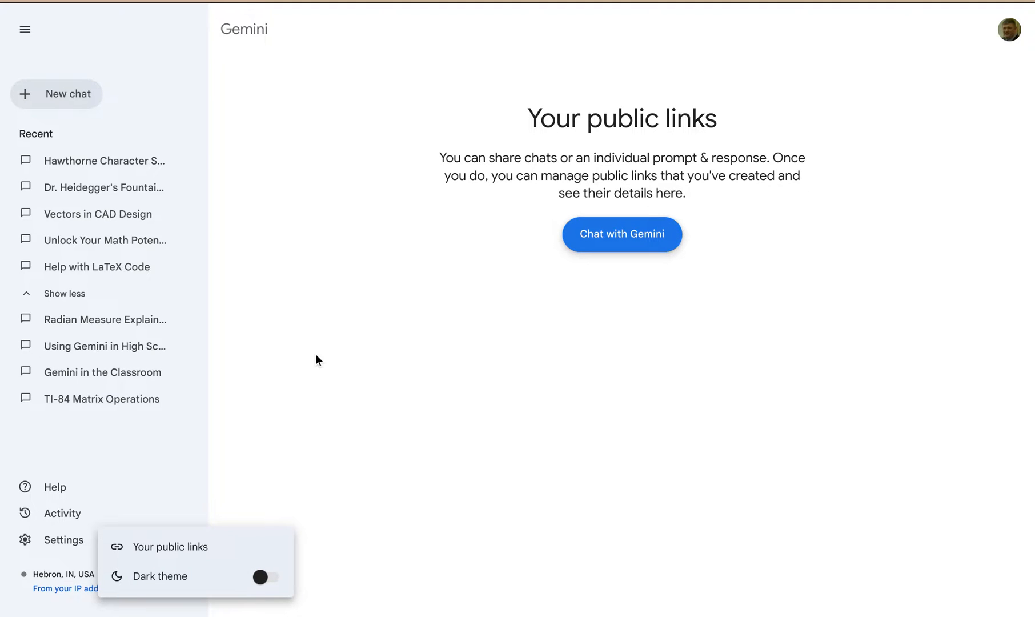